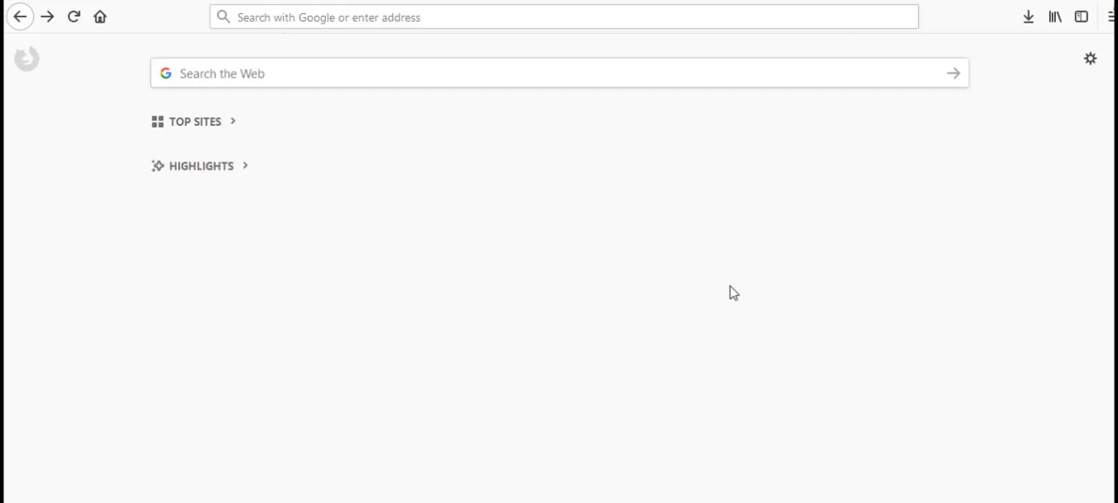
mouse_move(527, 35)
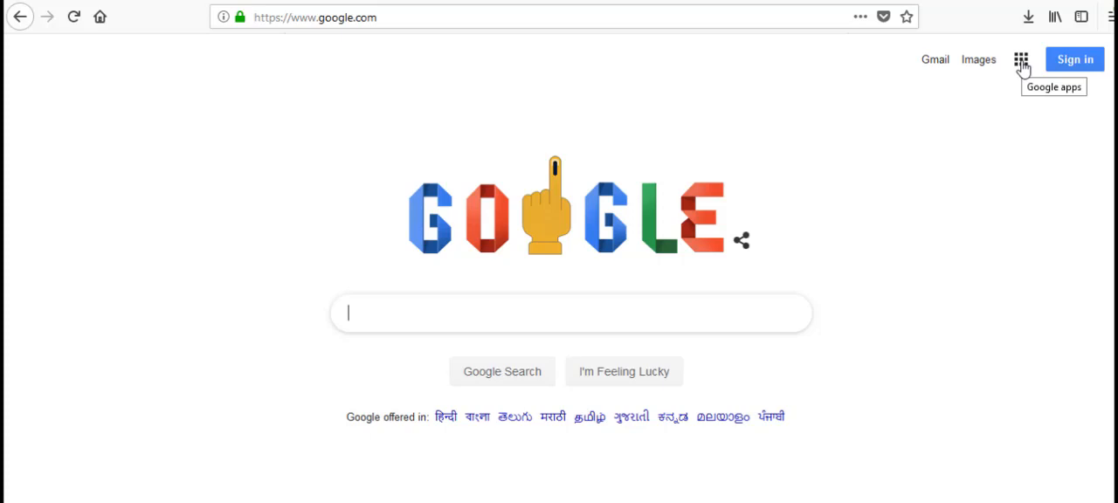
Briefly show and dismiss the Google apps panel on the Google home page
left_click(1020, 59)
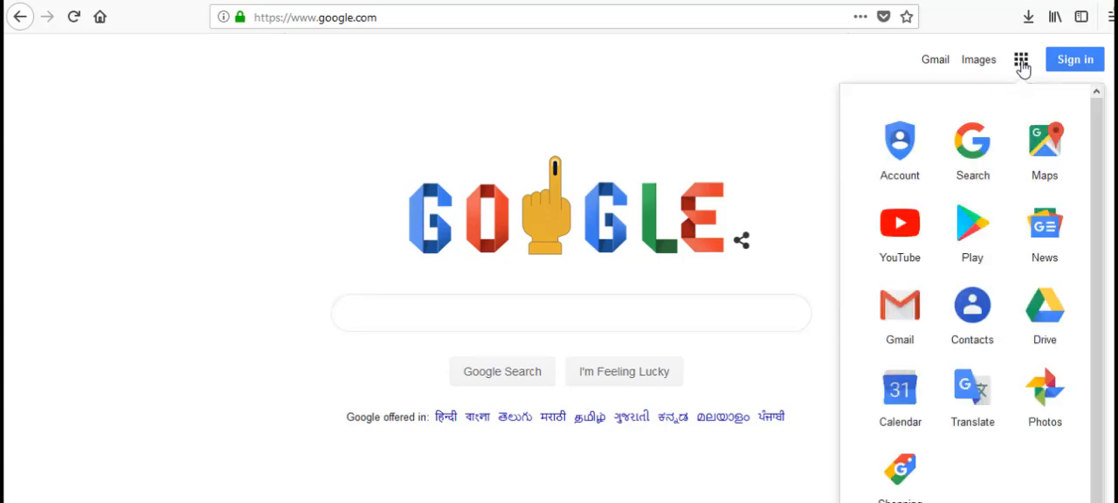
left_click(1020, 60)
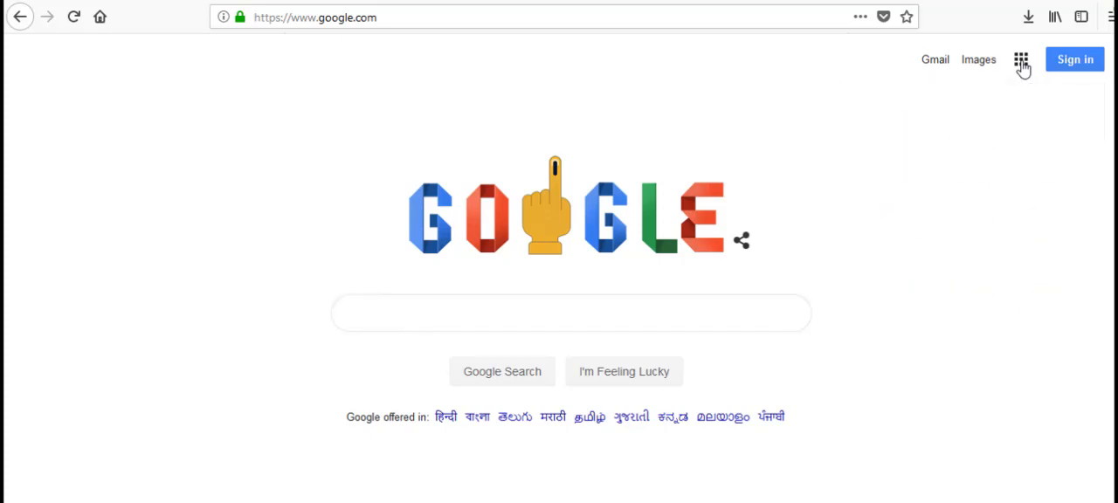
mouse_move(901, 276)
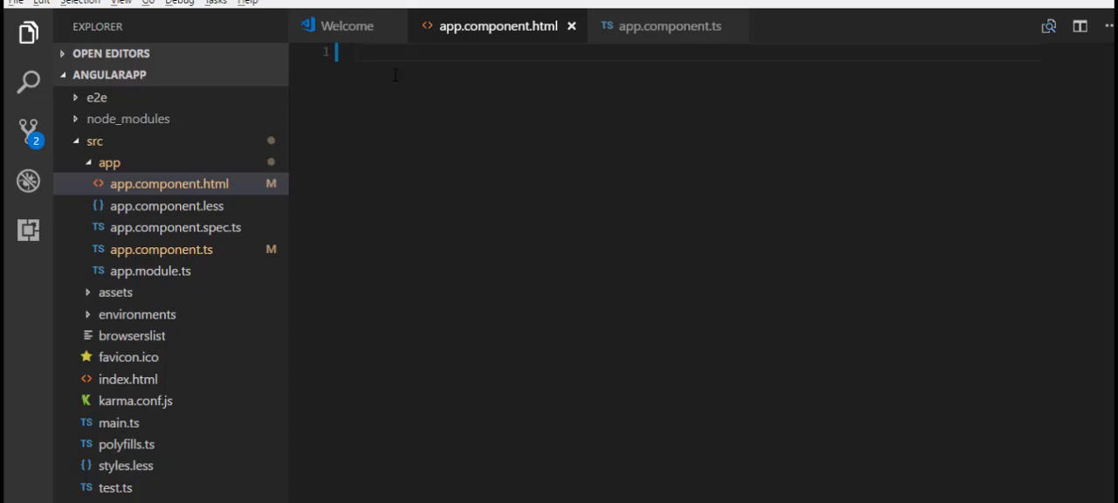
Add a div reading 'This is a toggle div' styled background-color #ccc, height 100px, width 200px
type("div>")
type("This is a togg")
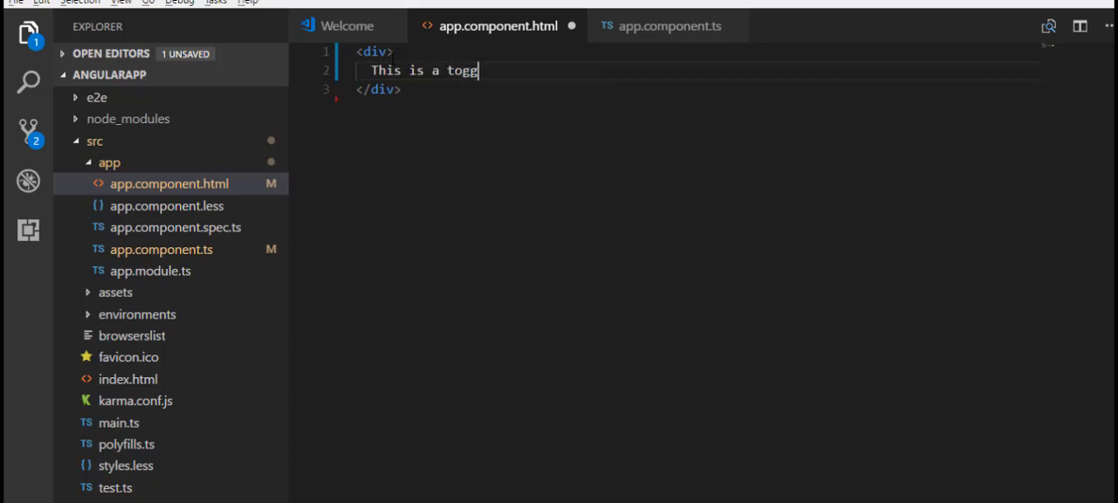
type("le div")
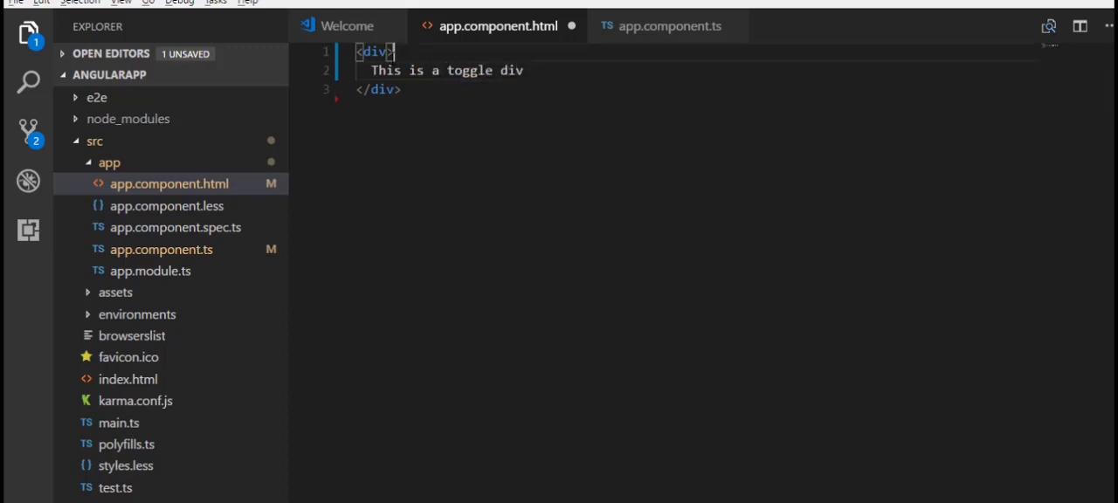
type("style=\"background-color:#ccc;height:100px;width:200px;\"")
type("<button></button>")
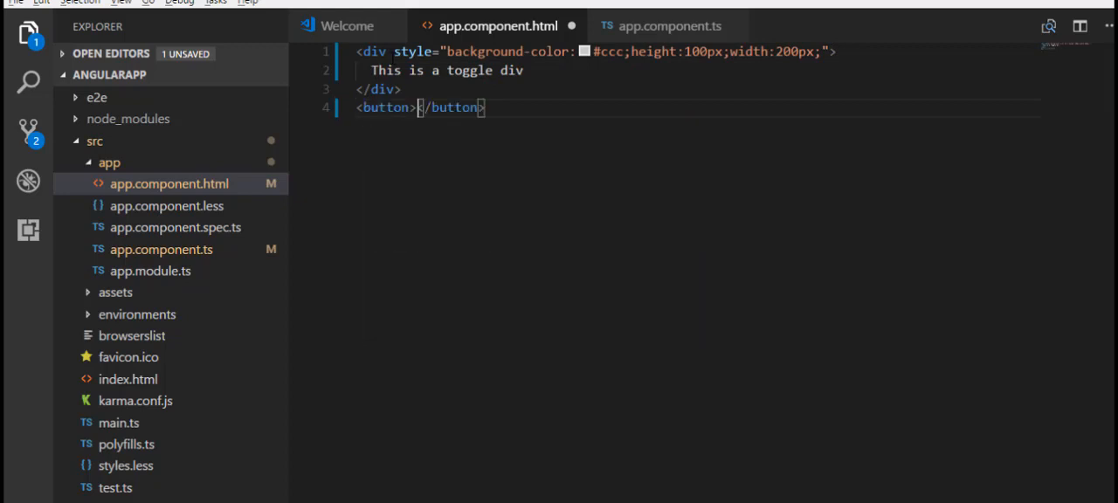
Add a Toggle button whose (click) calls toggleDisplay()
type("Toggle")
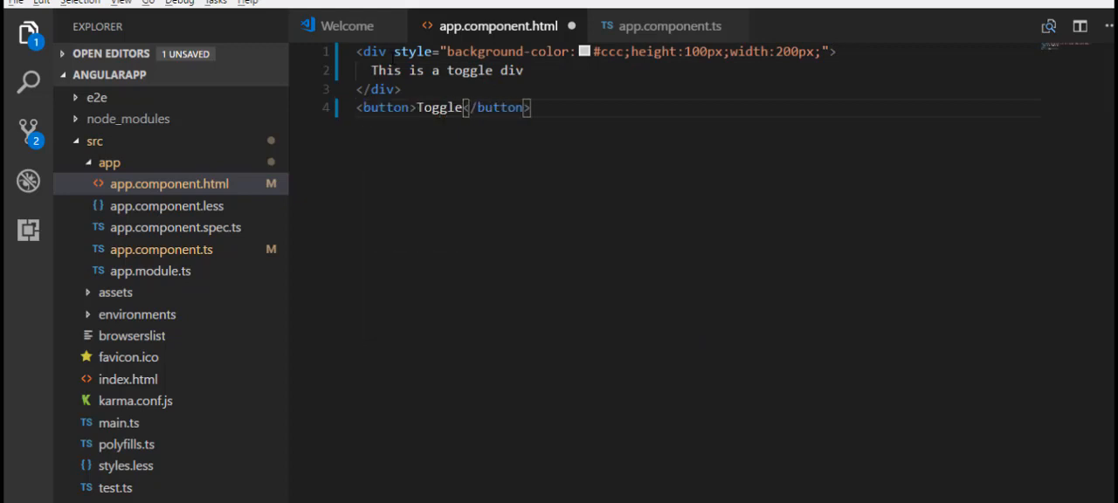
type("(click) = \"toggleDisplay\"")
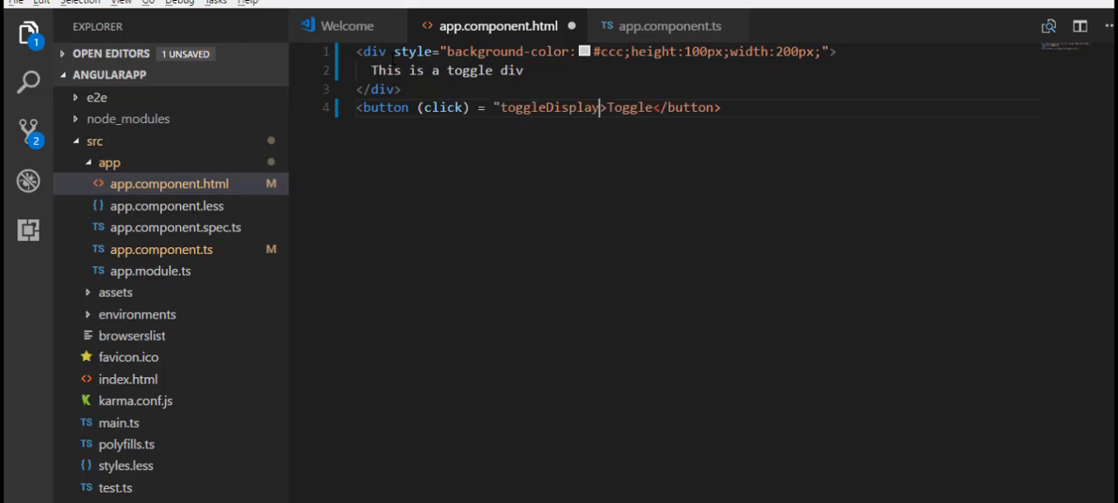
type("()")
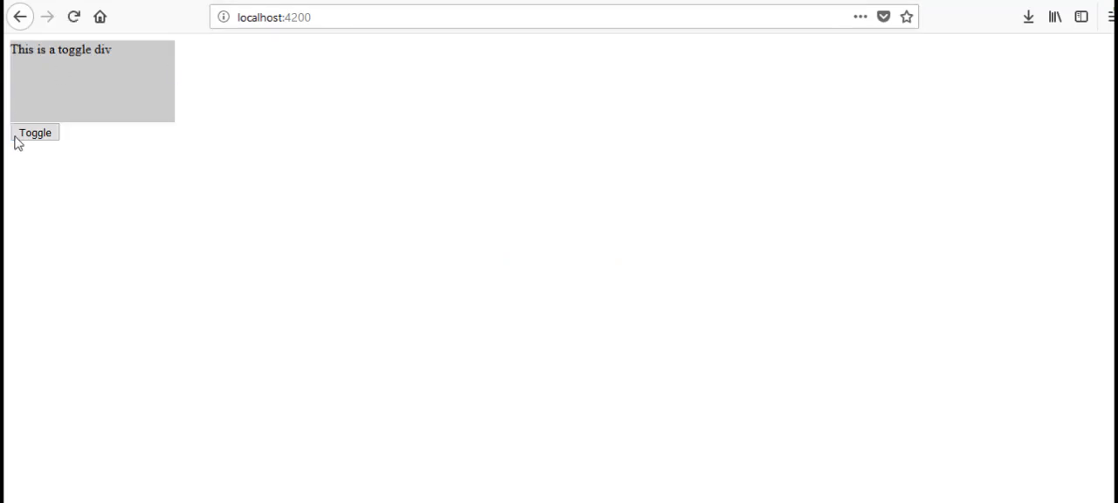
left_click(35, 133)
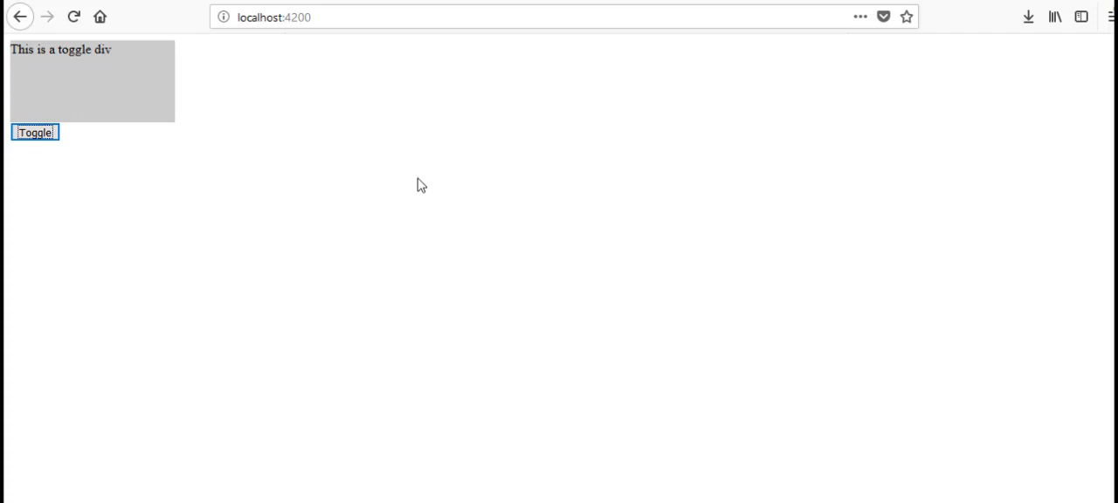
mouse_move(409, 259)
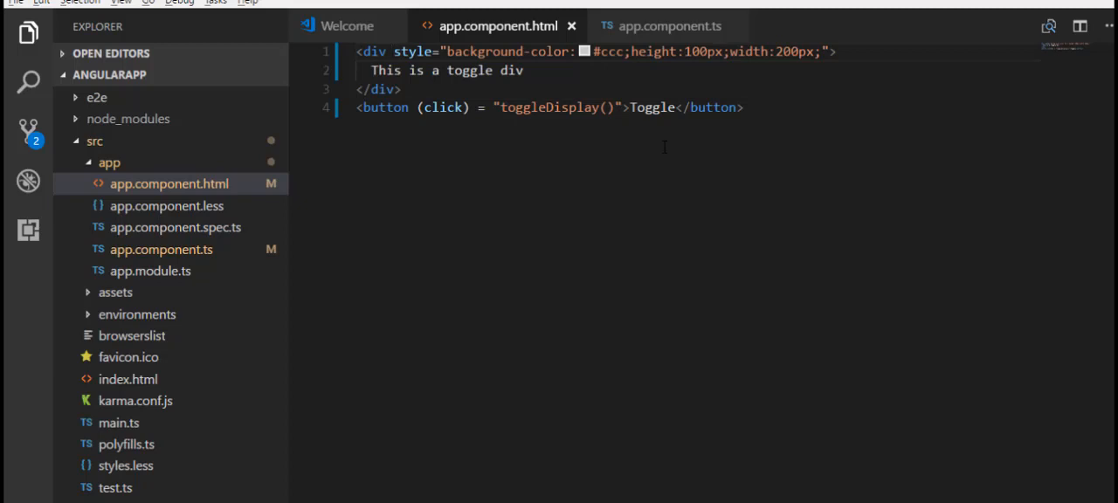
Bind the div's [hidden] attribute to isDisplay
type("[hidden] = \"")
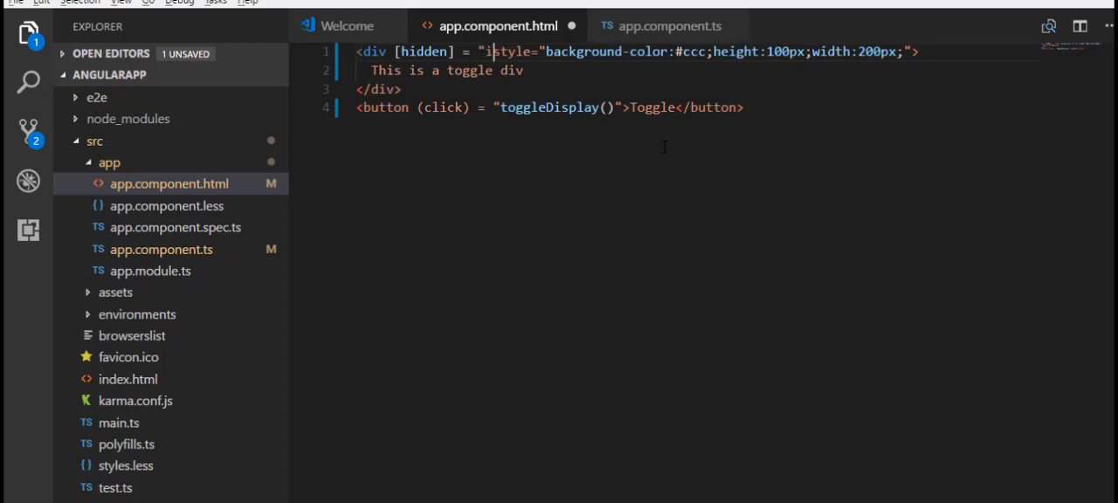
type("isDisplay")
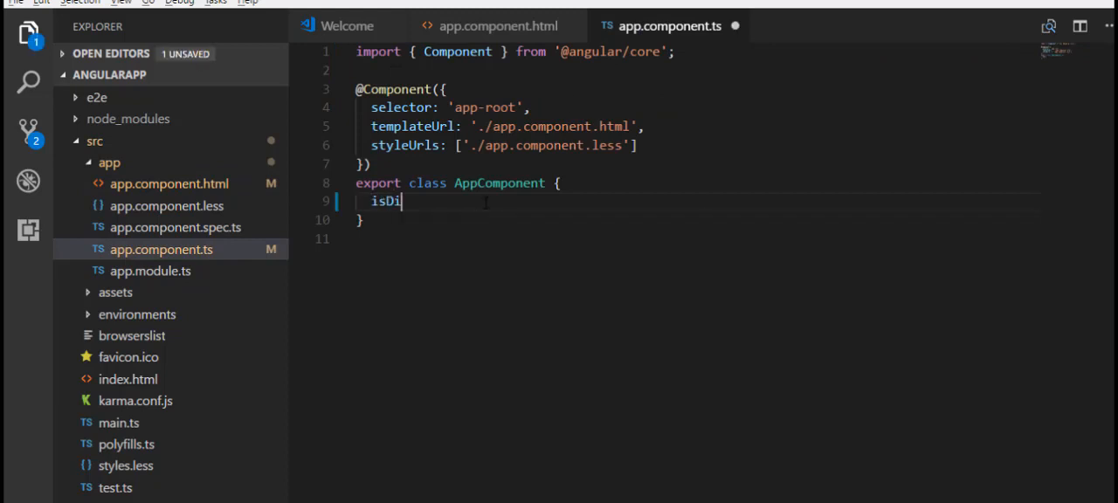
Declare isDisplay = false and a toggleDisplay() method setting this.isDisplay = !this.isDisplay
type("splay = false;")
type("toggleDi")
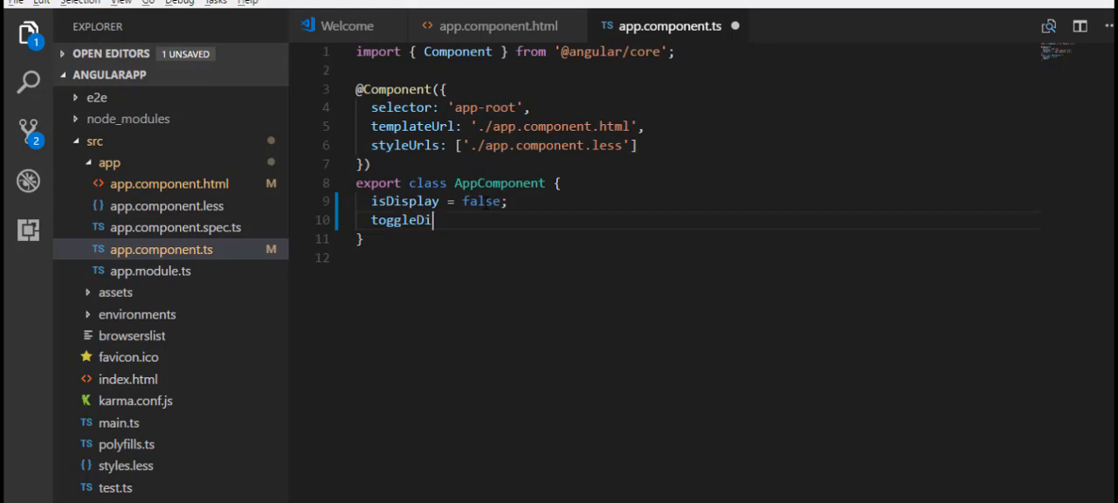
type("splay(){")
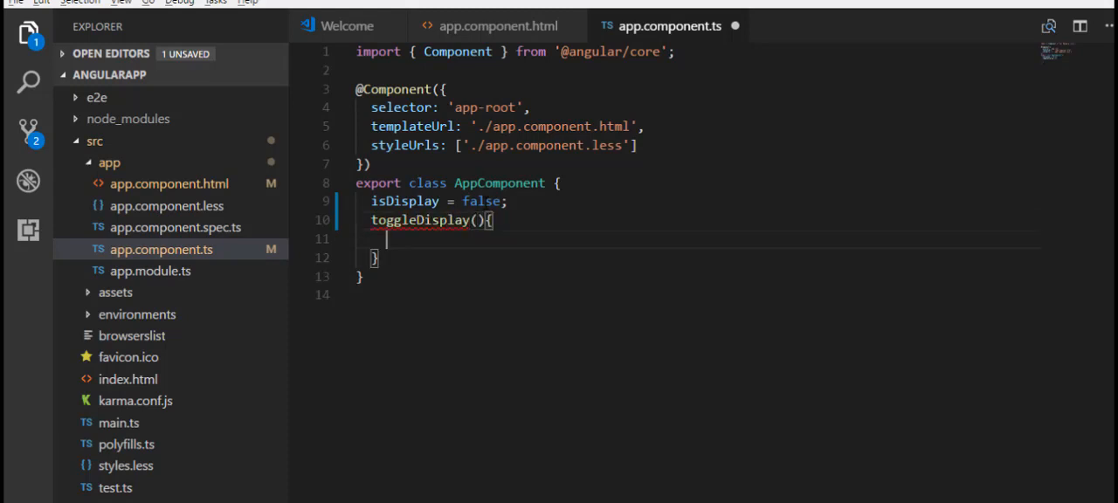
type("this.is")
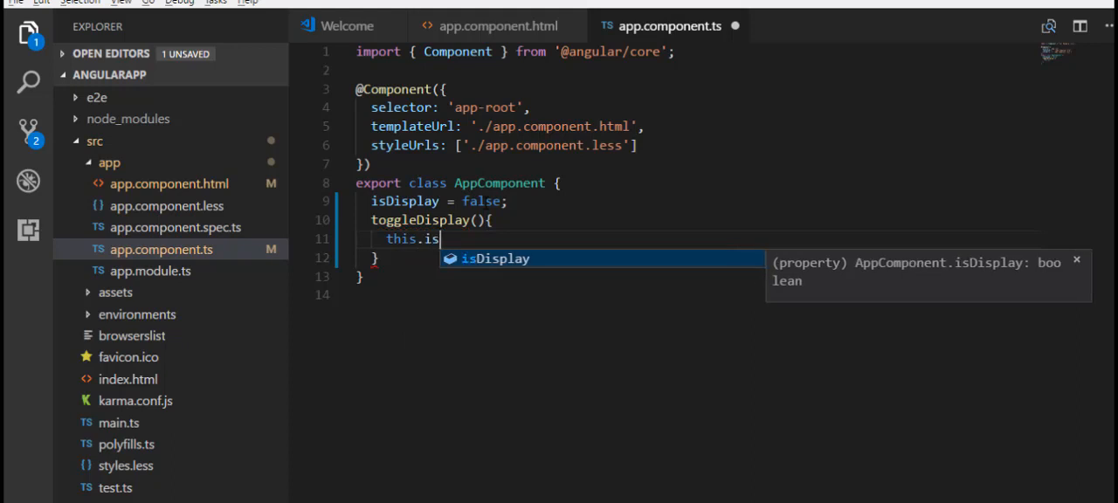
type("Display = !this.isDisplay;")
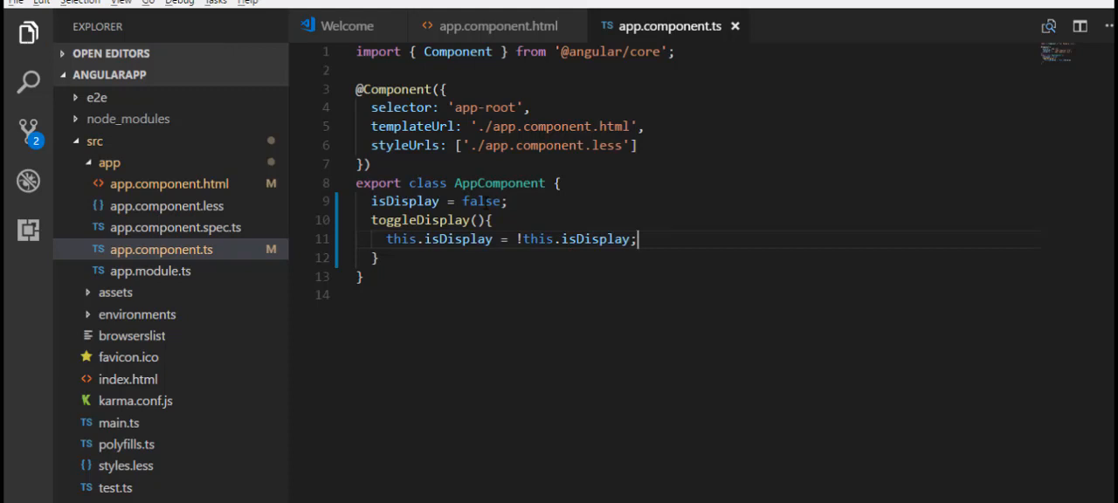
mouse_move(813, 440)
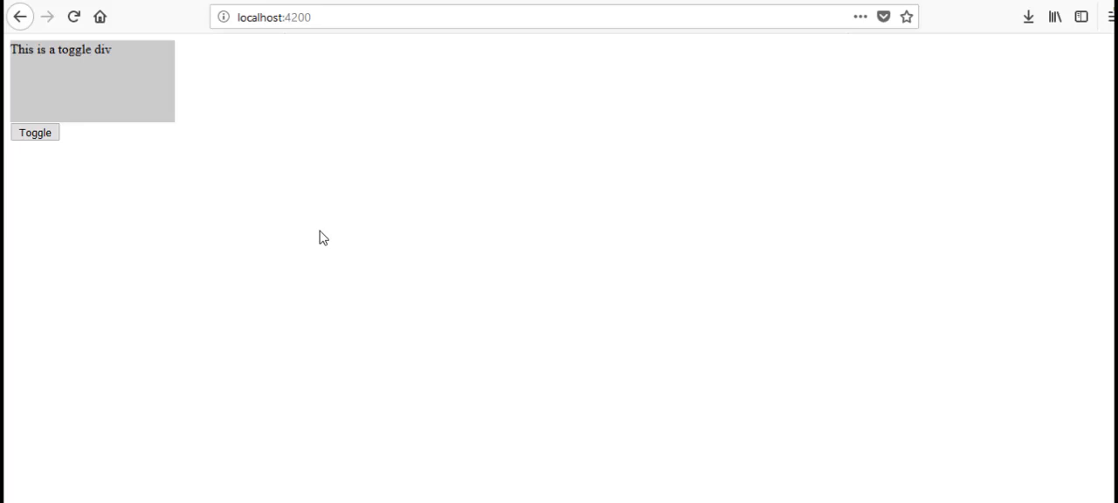
Toggle the grey div's visibility with the Toggle button on localhost:4200
left_click(35, 133)
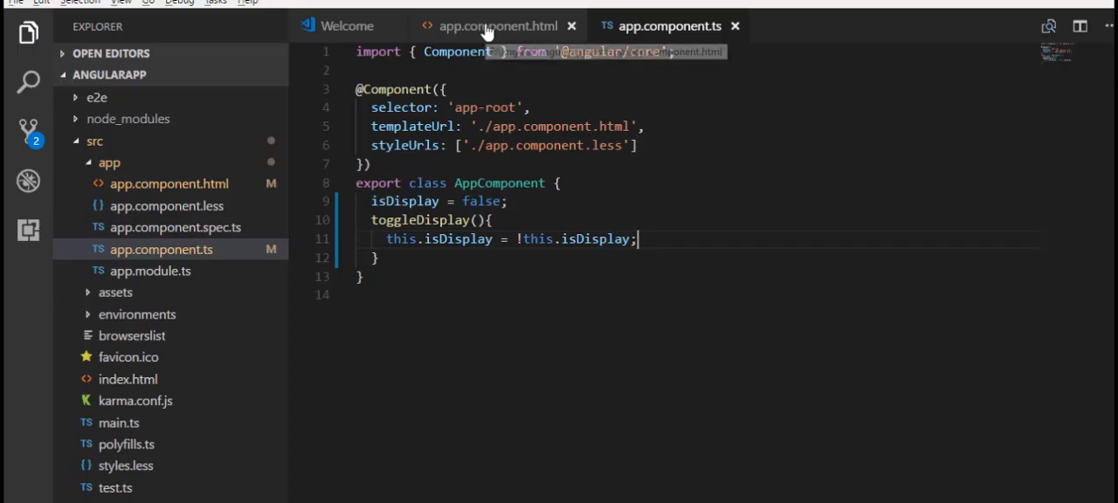
Replace the div's [hidden] binding with *ngIf bound to isDisplay in app.component.html
left_click(498, 24)
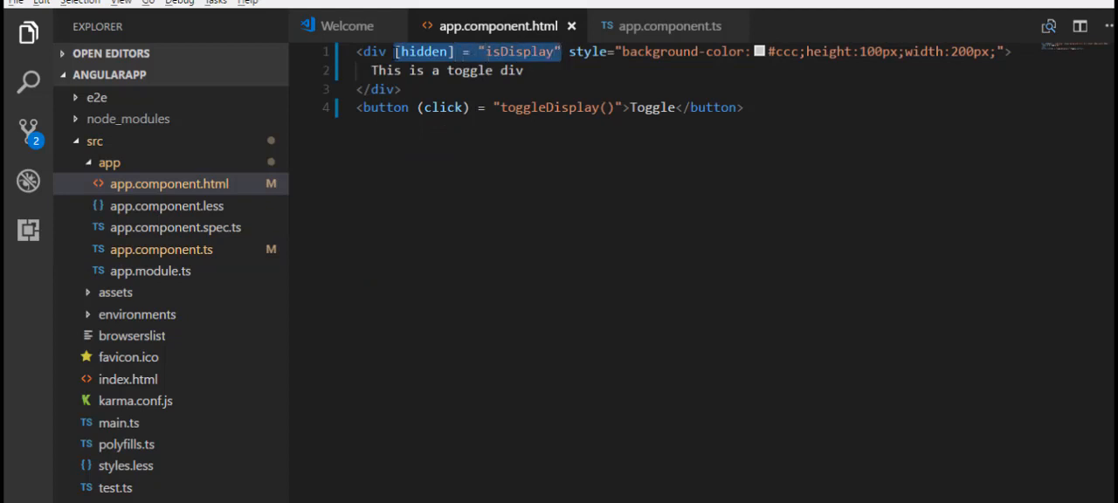
left_click(447, 53)
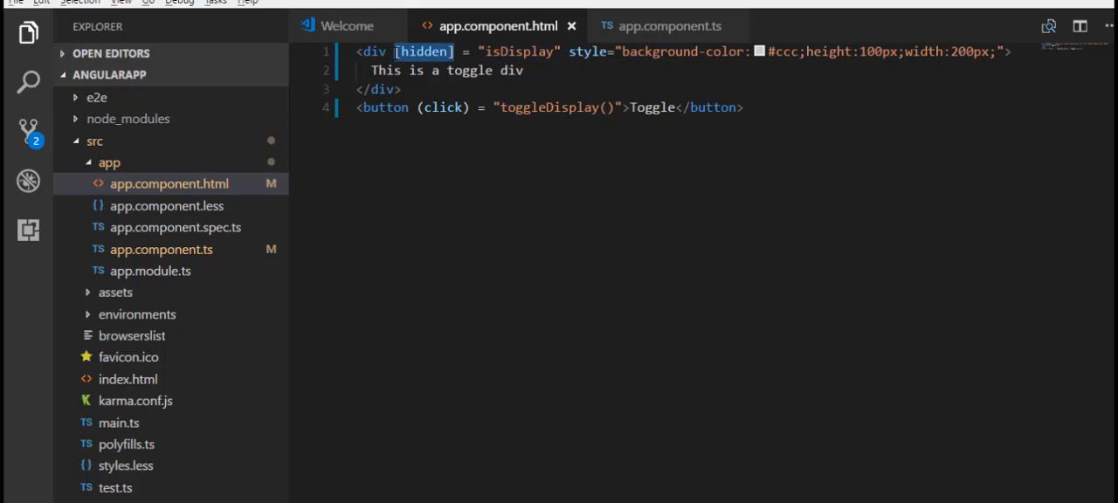
type("*ngIf")
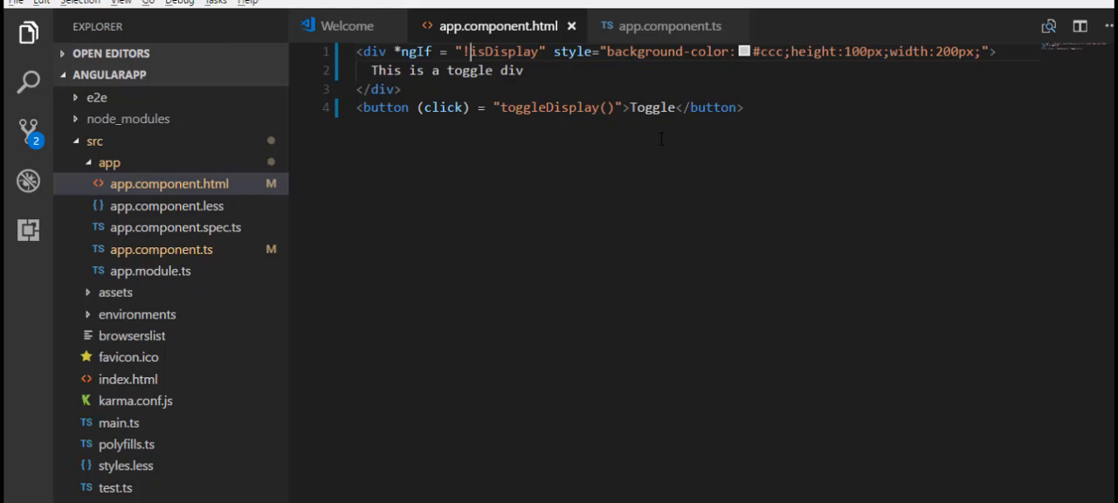
mouse_move(804, 417)
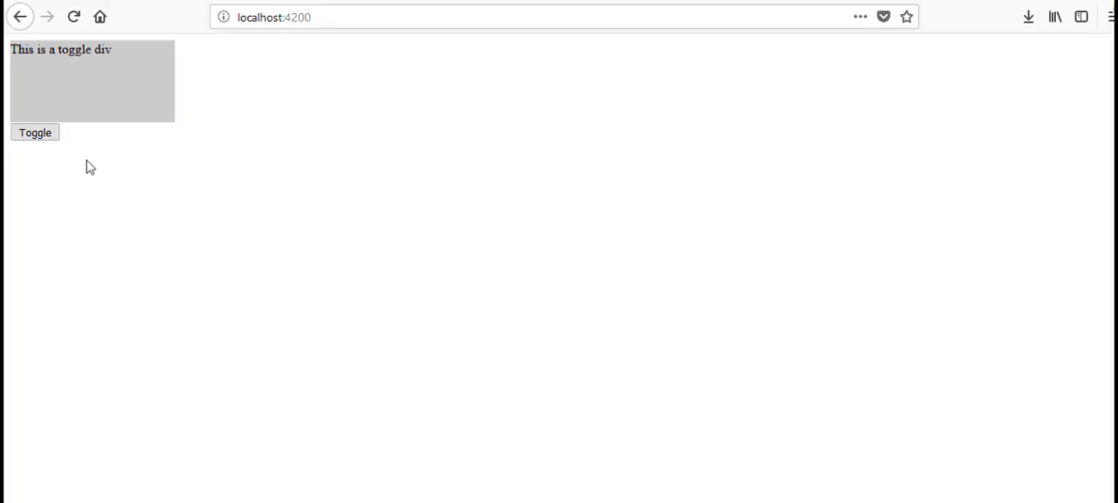
left_click(35, 132)
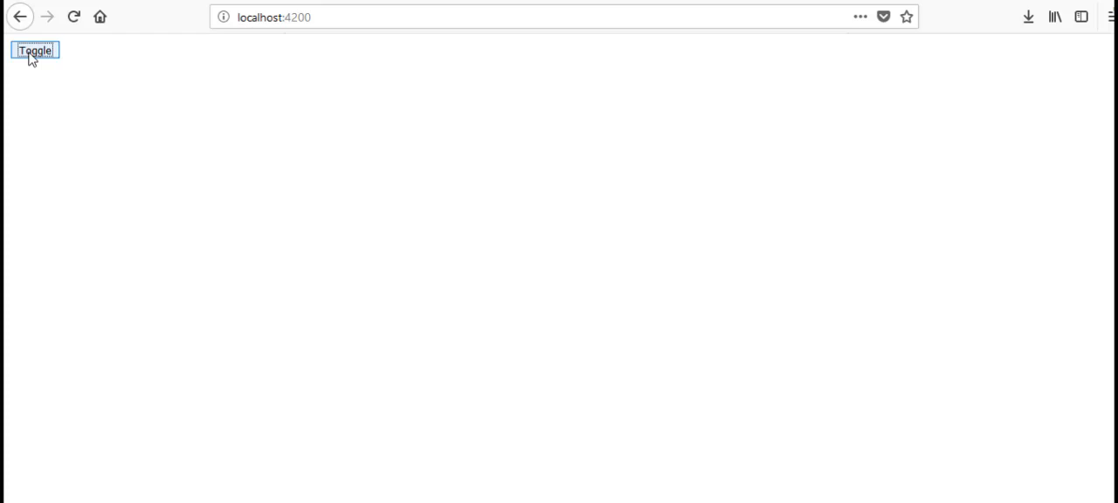
left_click(35, 51)
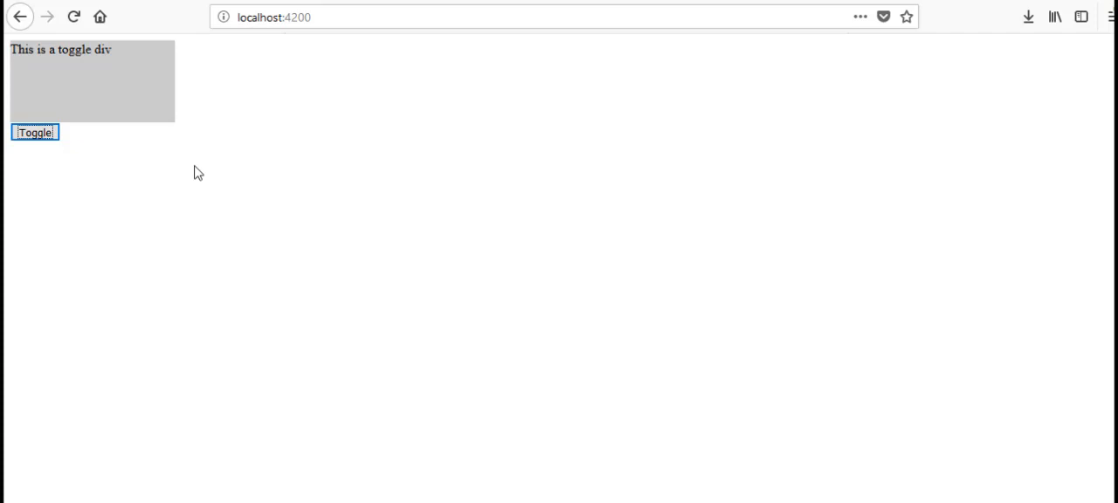
mouse_move(45, 99)
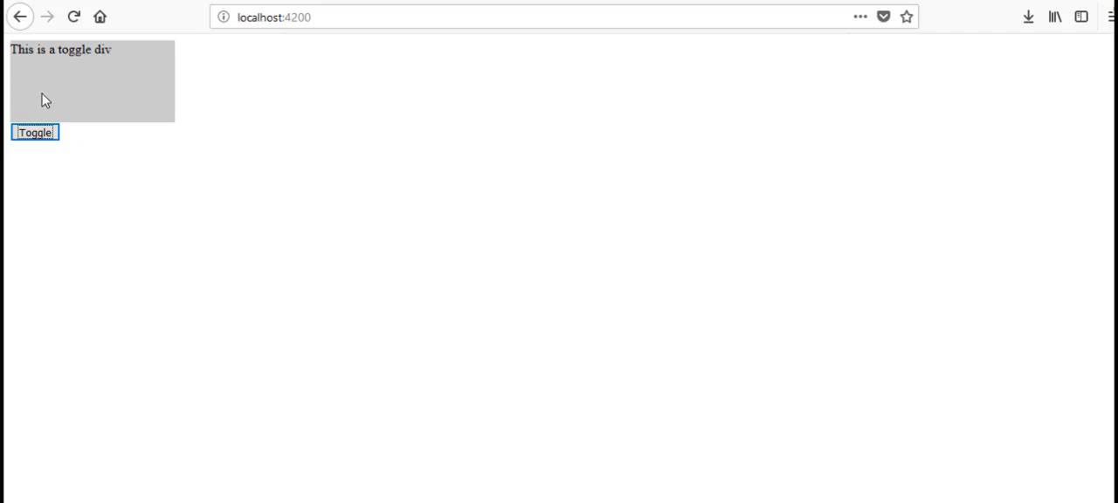
Inspect the grey div's markup via F12 and toggle it while watching the HTML panel
key("F12")
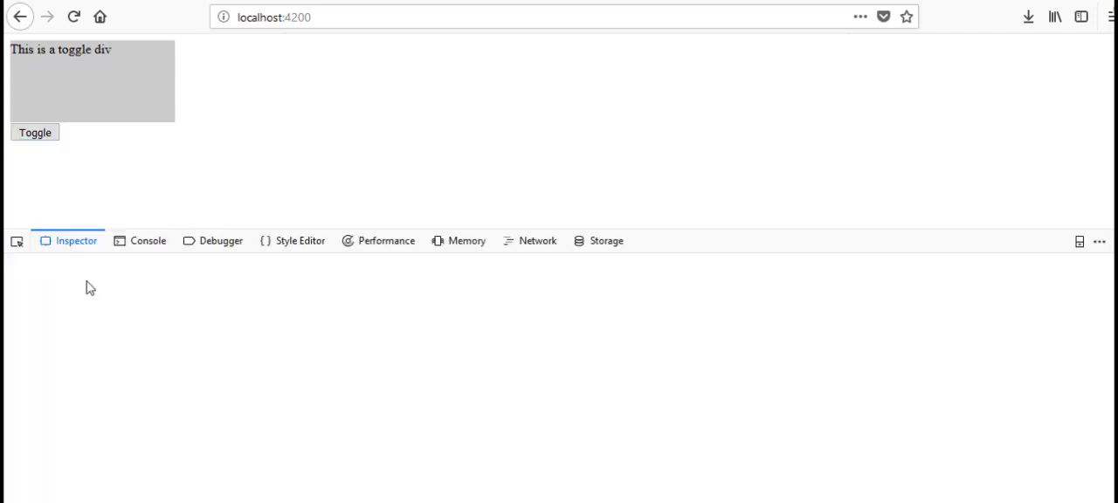
left_click(35, 132)
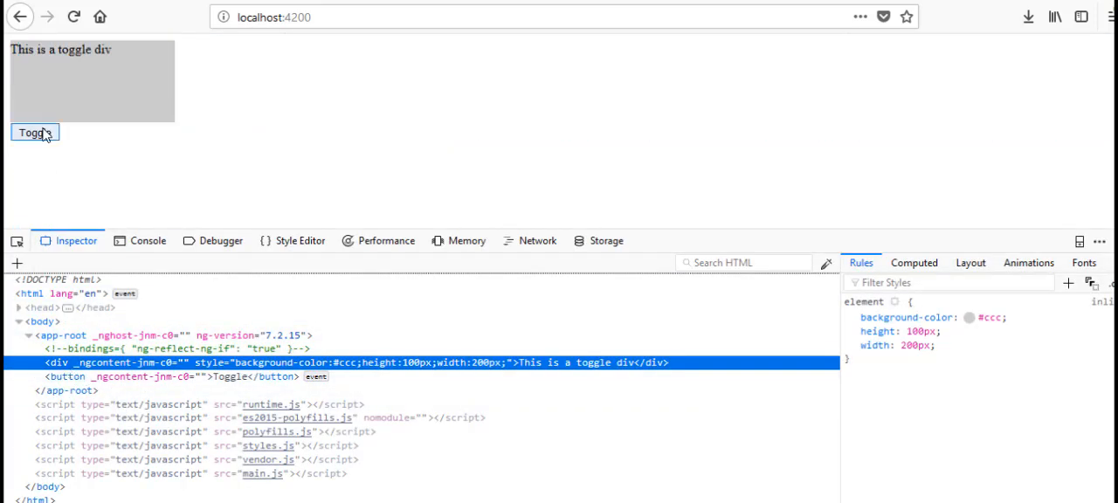
left_click(32, 133)
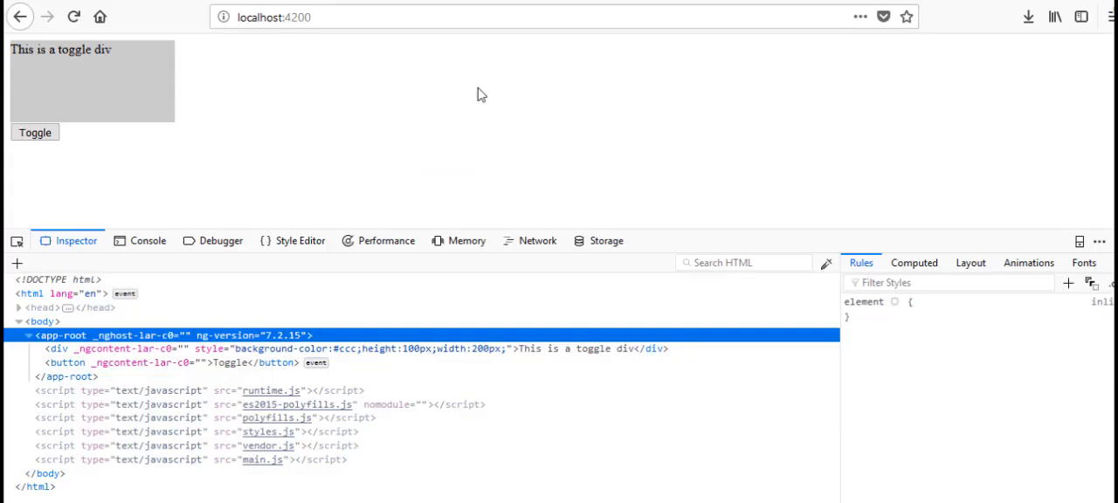
mouse_move(61, 335)
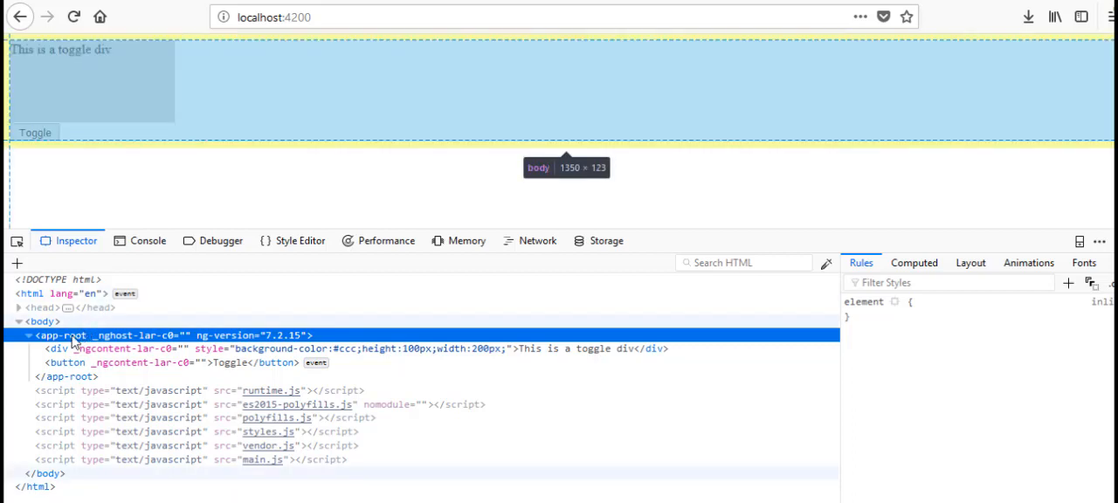
Hide the grey div so its markup remains in the inspector with hidden="" added
left_click(35, 133)
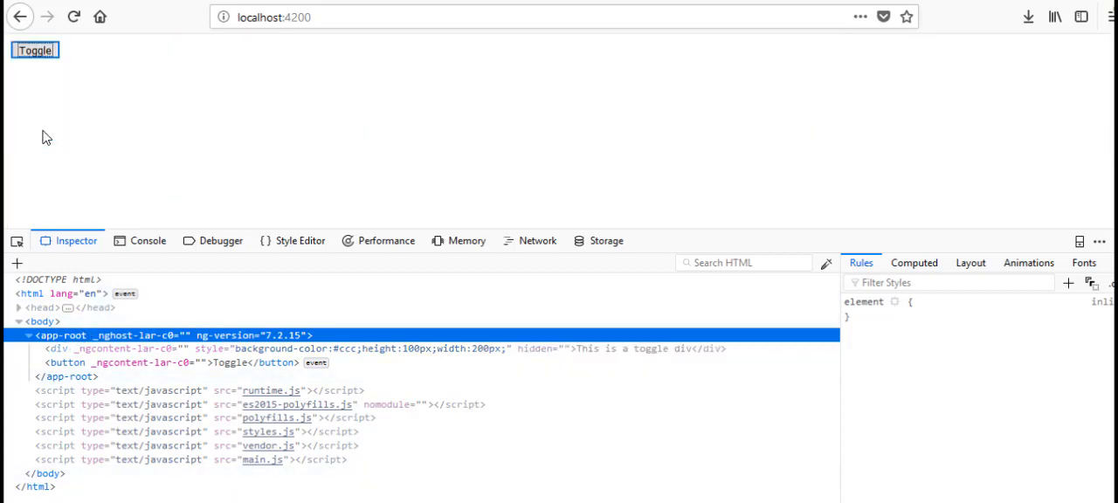
mouse_move(208, 336)
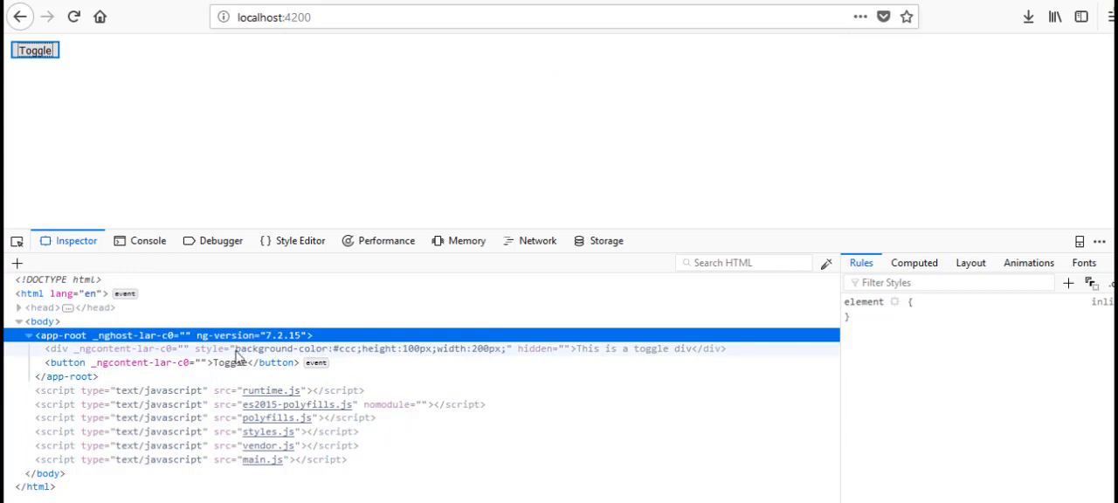
mouse_move(140, 131)
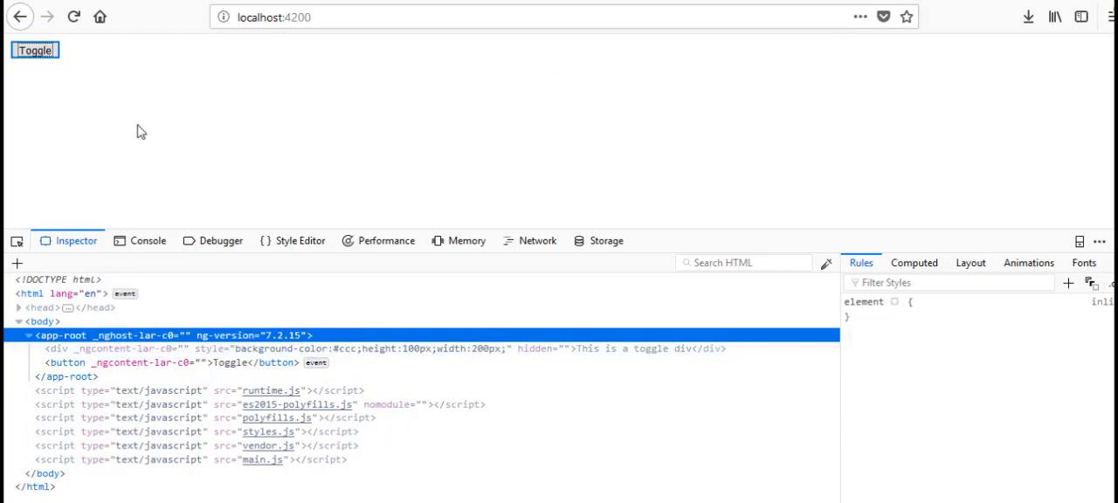